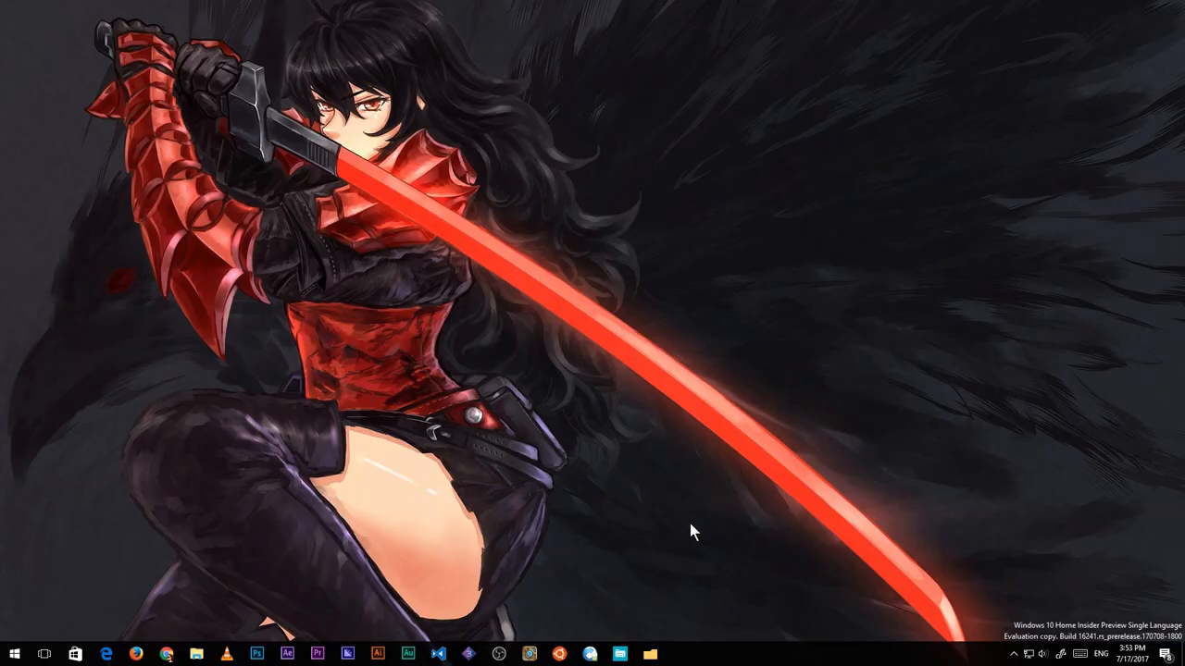
# Step: Launch the File Browser app from the taskbar, landing on the Libraries view
pyautogui.click(648, 653)
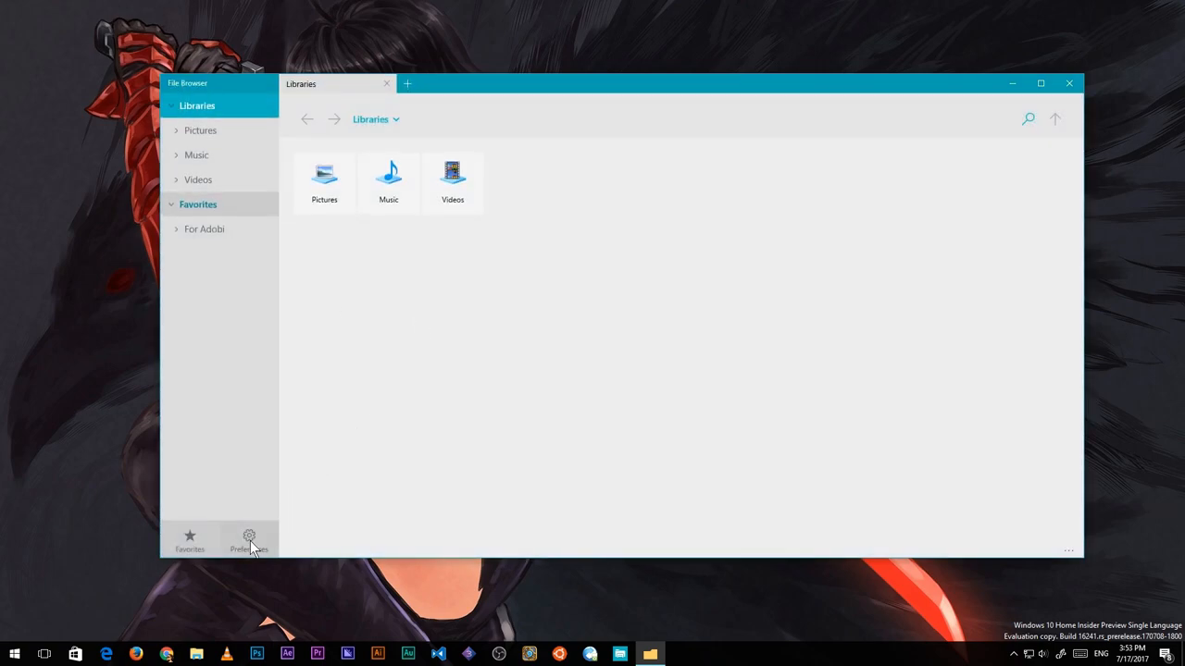
# Step: In Preferences, try a colour theme, apply the Green theme and switch the app to Dark
pyautogui.click(248, 537)
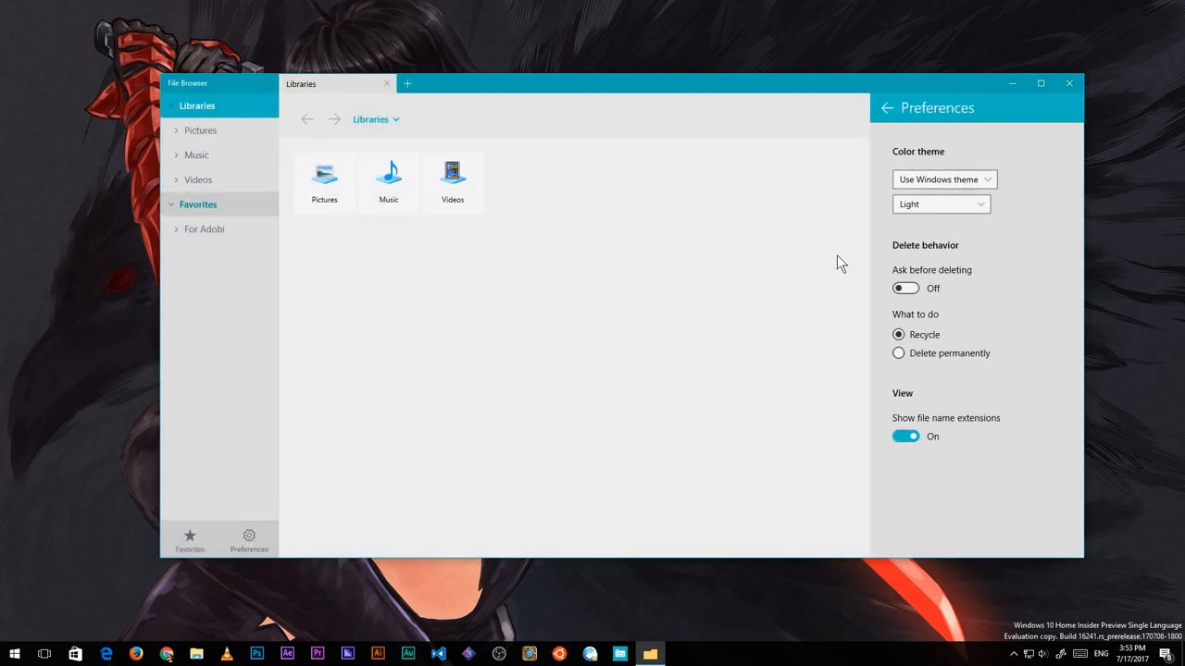
pyautogui.click(942, 178)
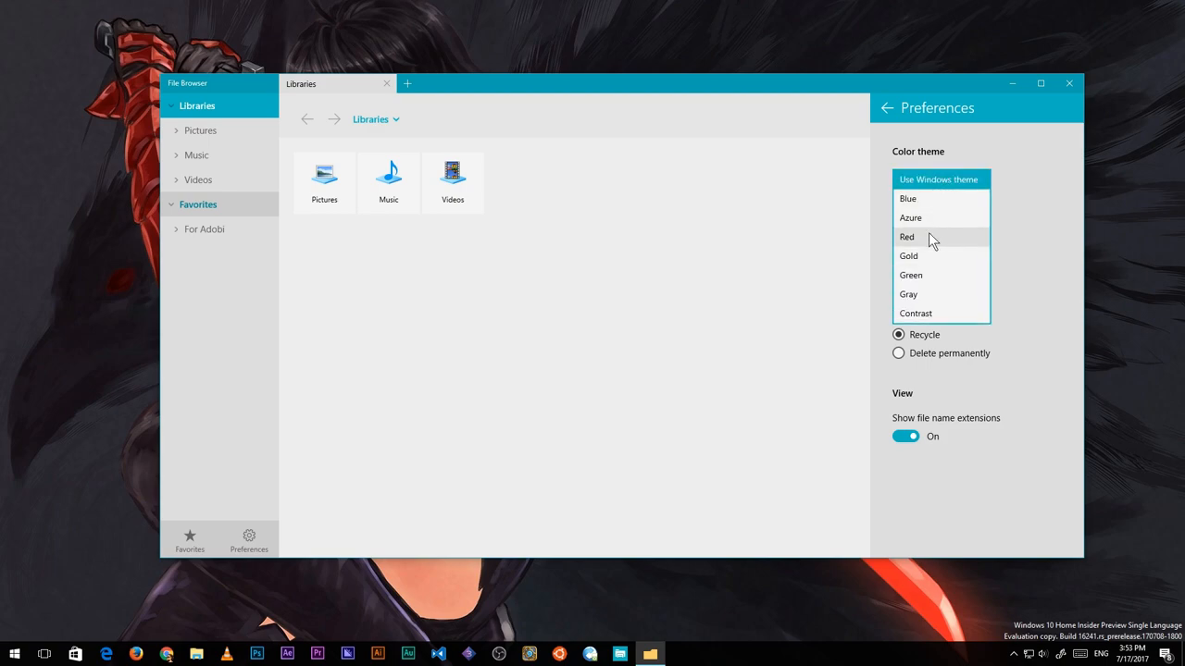
pyautogui.click(907, 237)
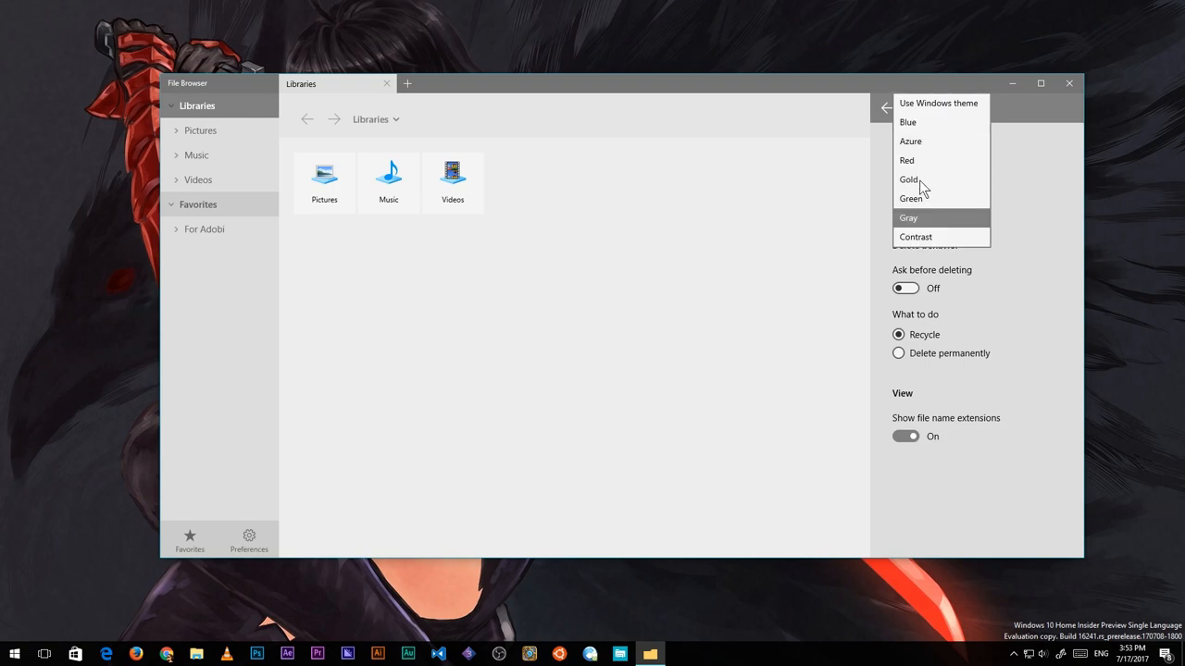
pyautogui.click(918, 198)
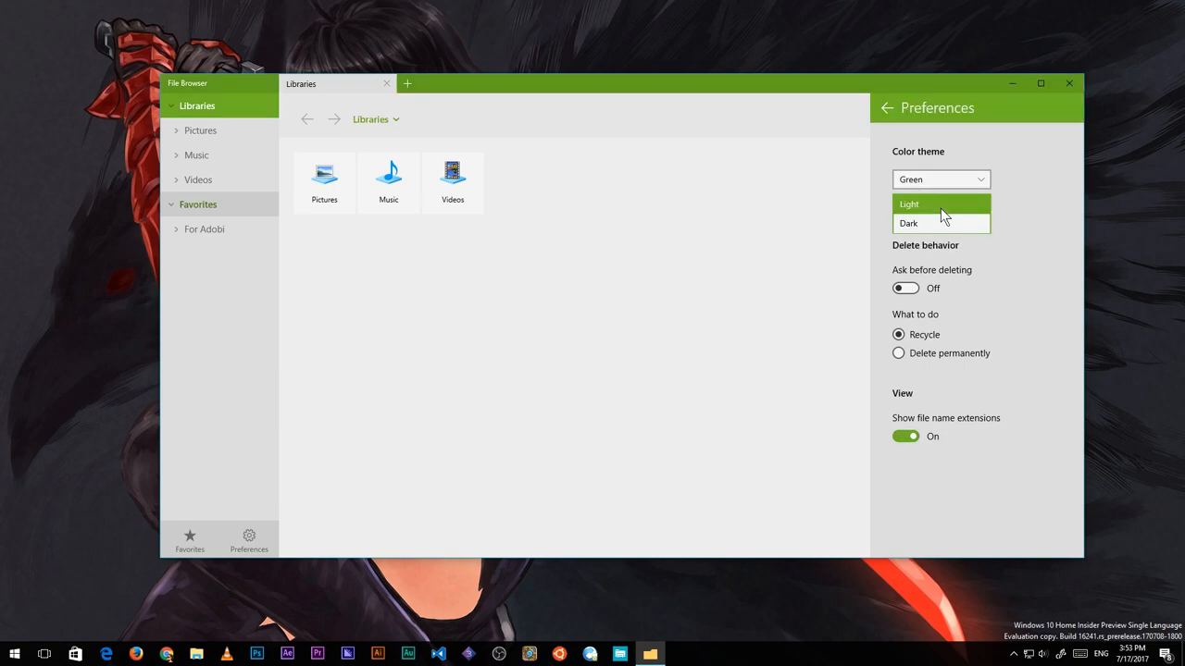
pyautogui.click(907, 222)
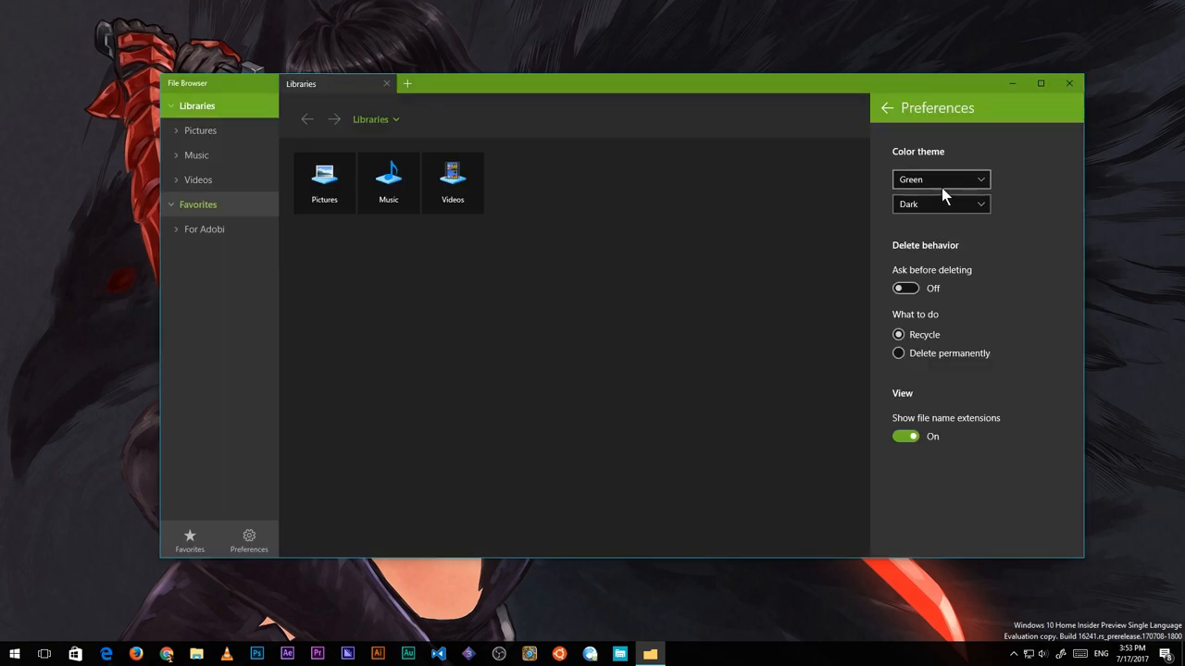
pyautogui.click(941, 179)
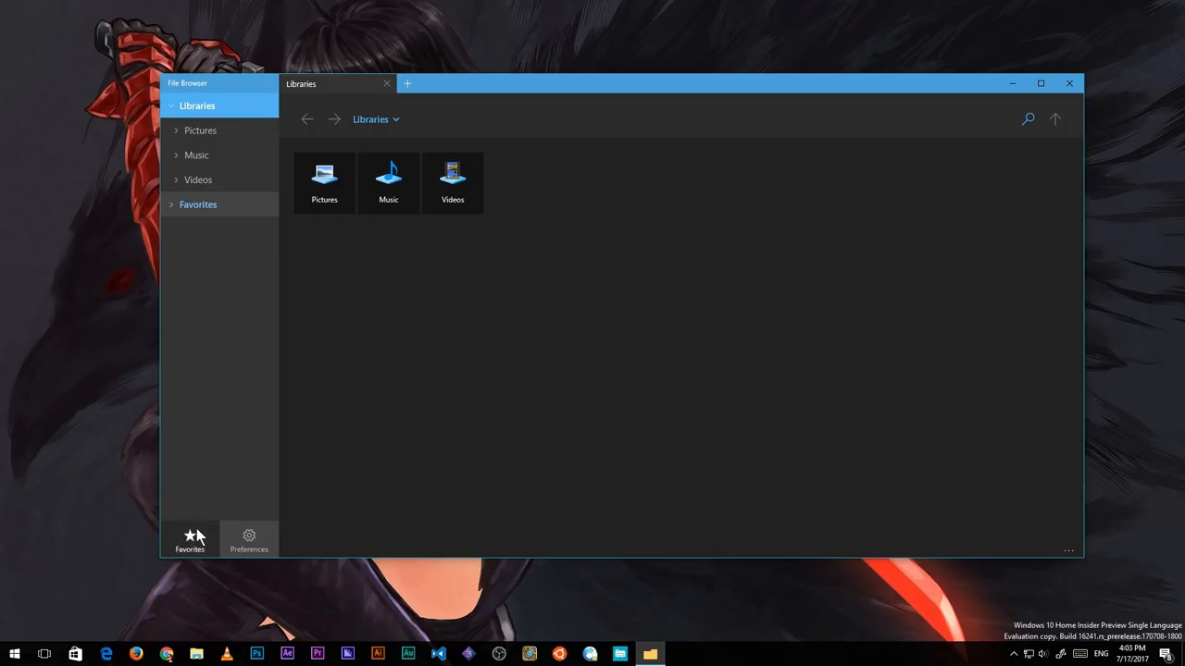
# Step: Add Music For Videos as a favourite folder and browse its music files
pyautogui.click(188, 537)
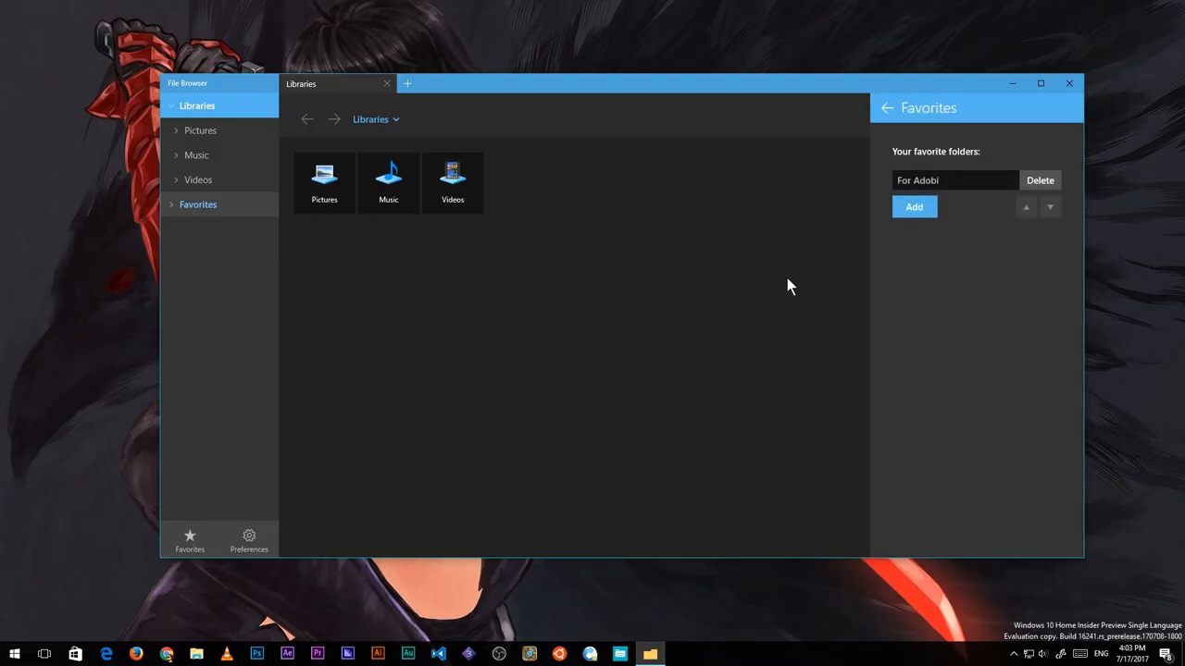
pyautogui.click(914, 207)
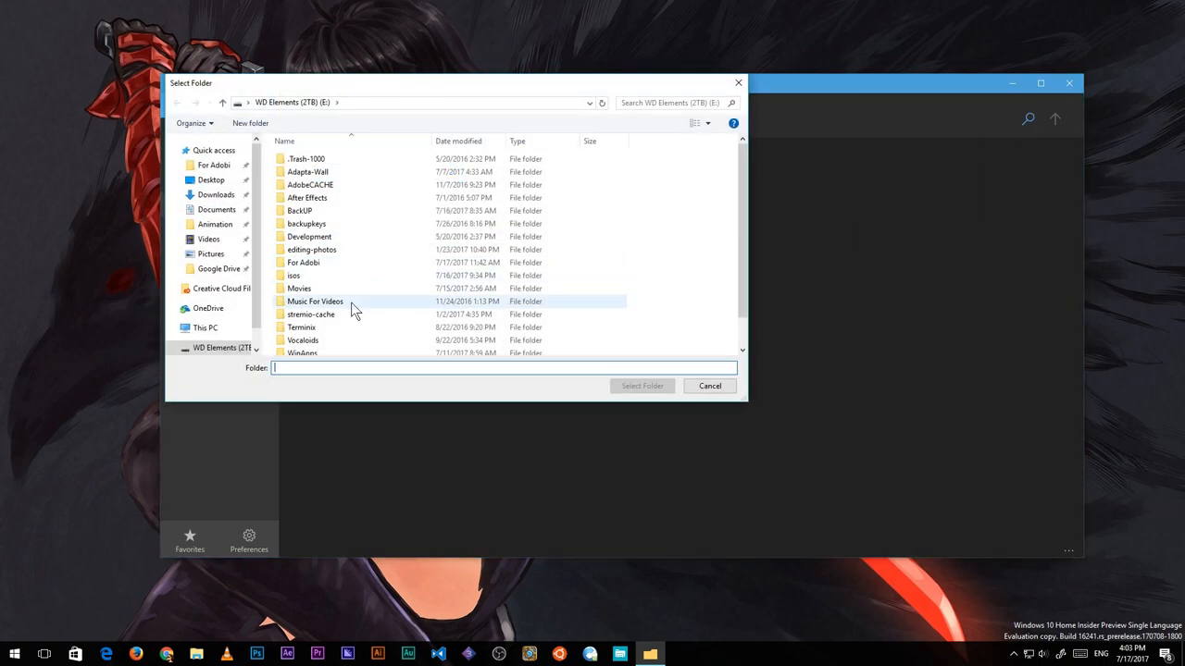
pyautogui.click(315, 300)
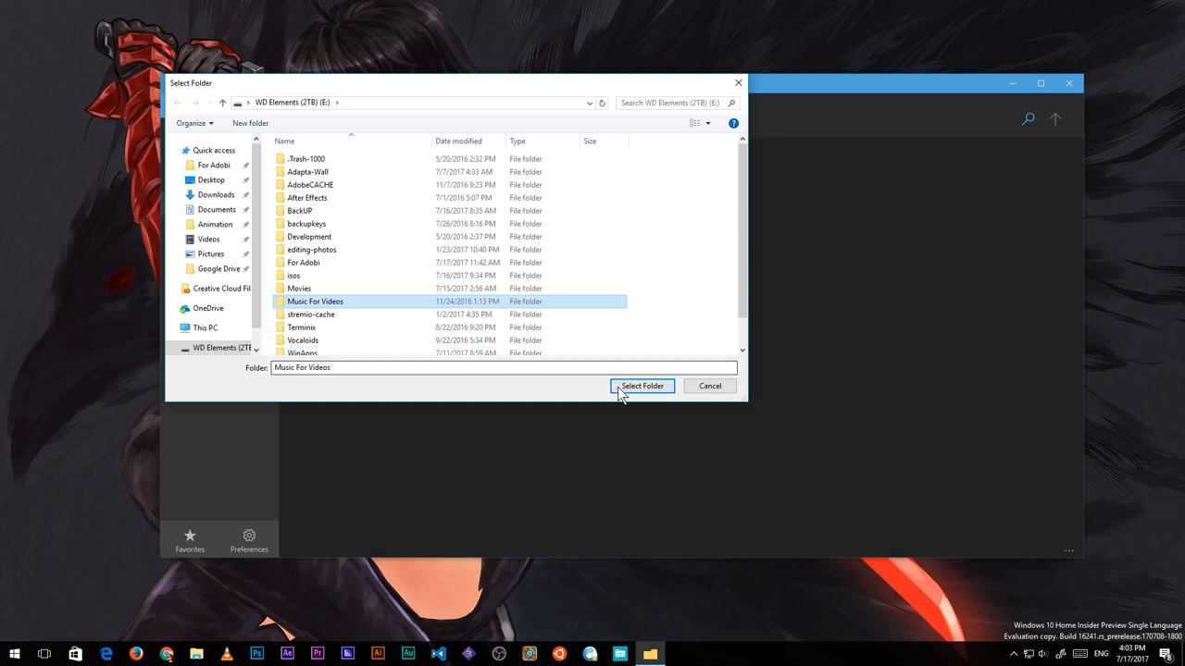
pyautogui.click(640, 387)
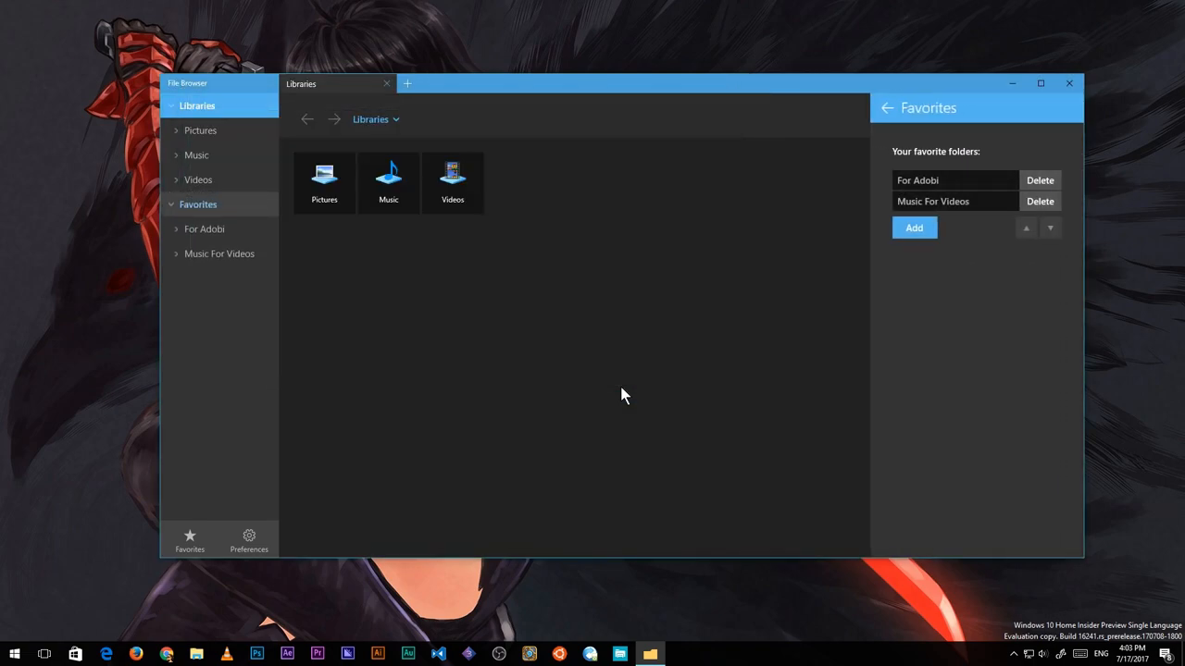
pyautogui.click(218, 253)
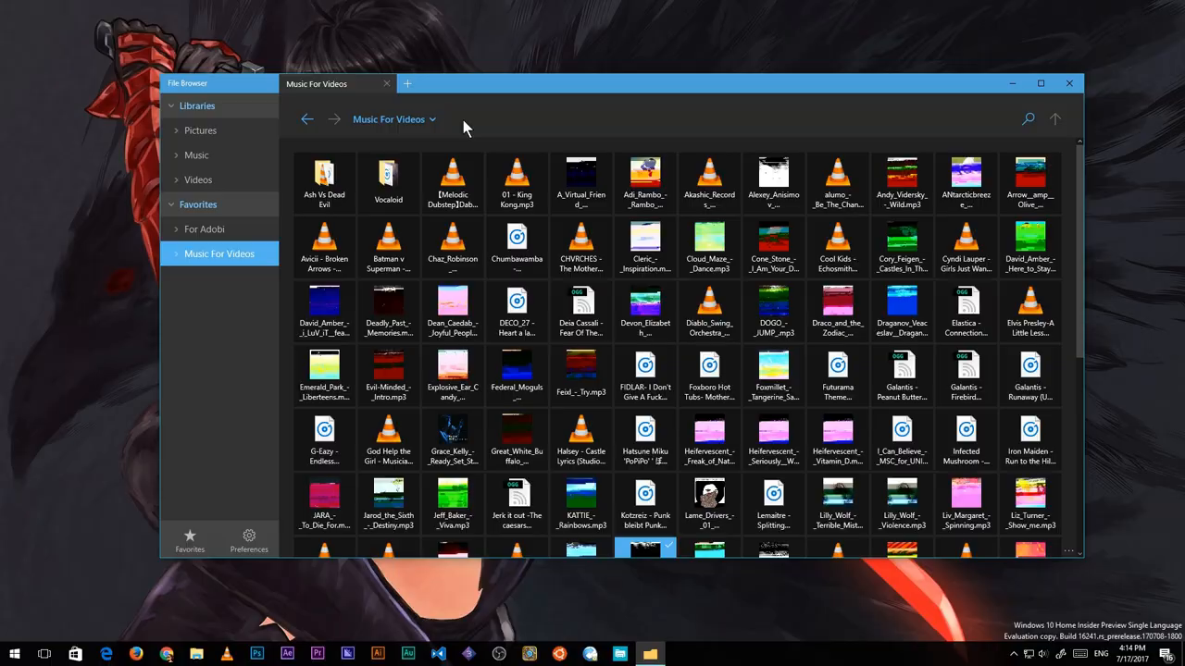
# Step: Show Music For Videos as large thumbnails and start a second tab on Libraries
pyautogui.rightClick(725, 152)
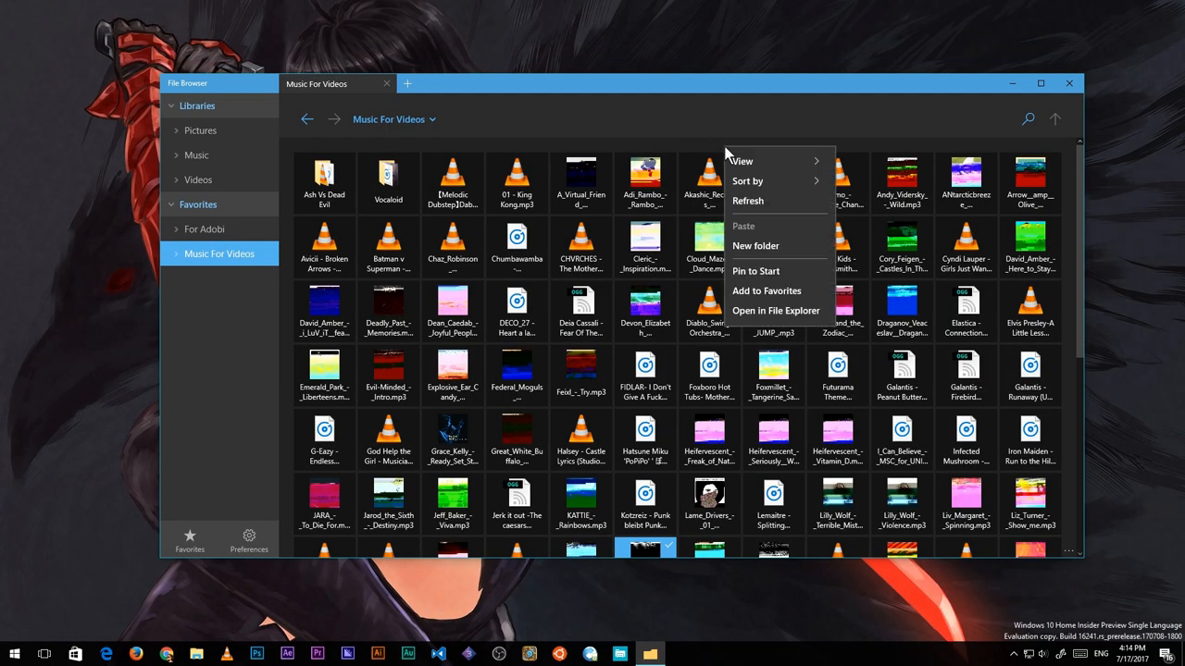
pyautogui.moveTo(740, 159)
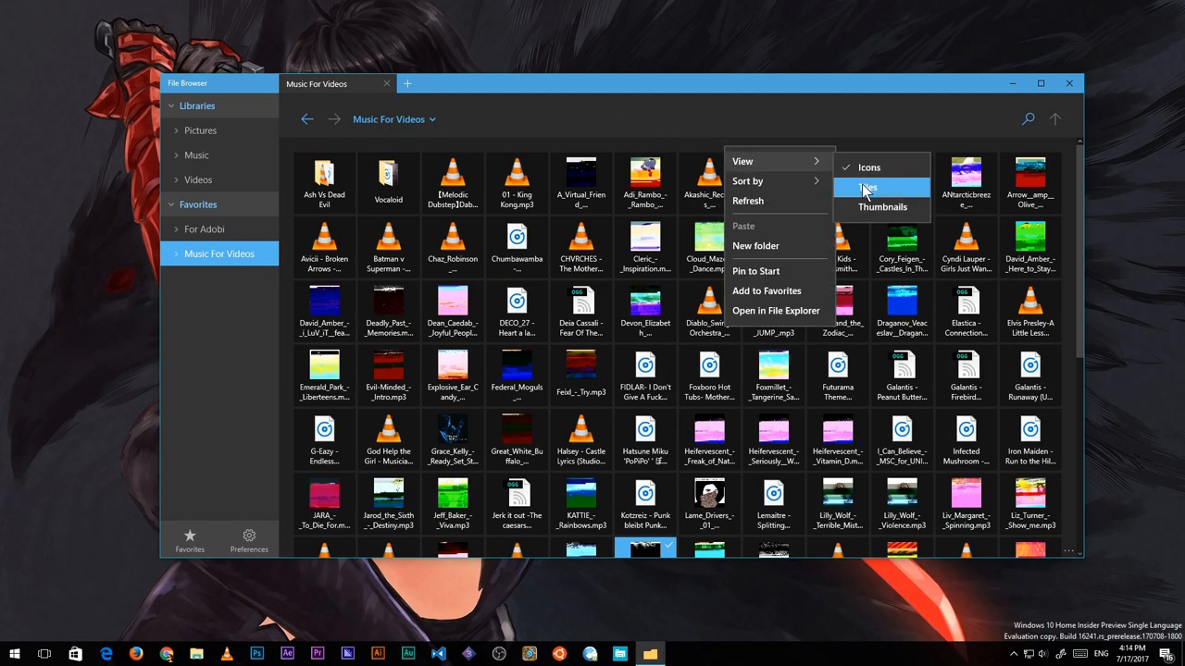
pyautogui.click(881, 189)
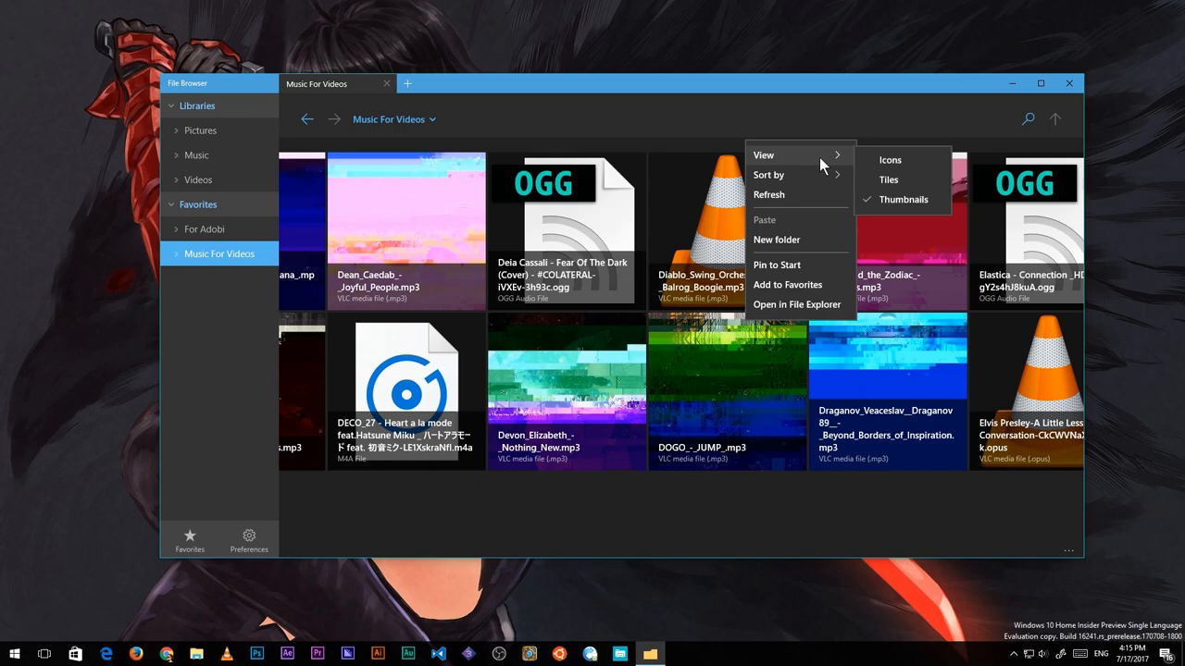
pyautogui.click(888, 160)
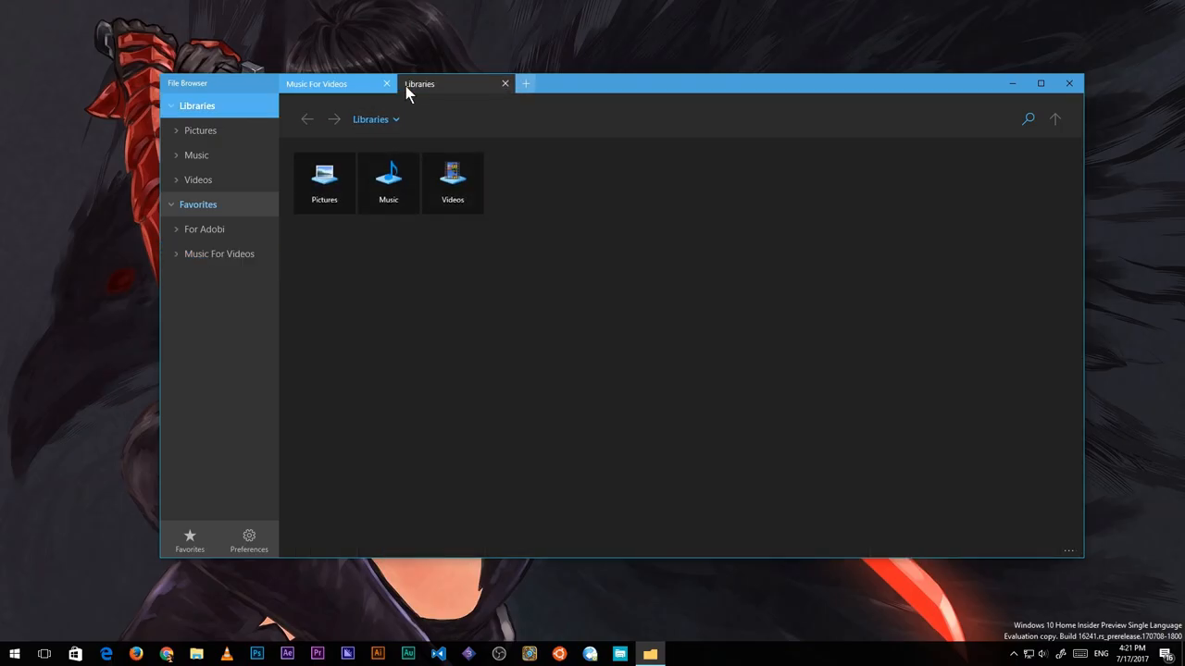
# Step: Show Music in the second tab, then Pictures as detailed tiles in a third tab
pyautogui.click(196, 156)
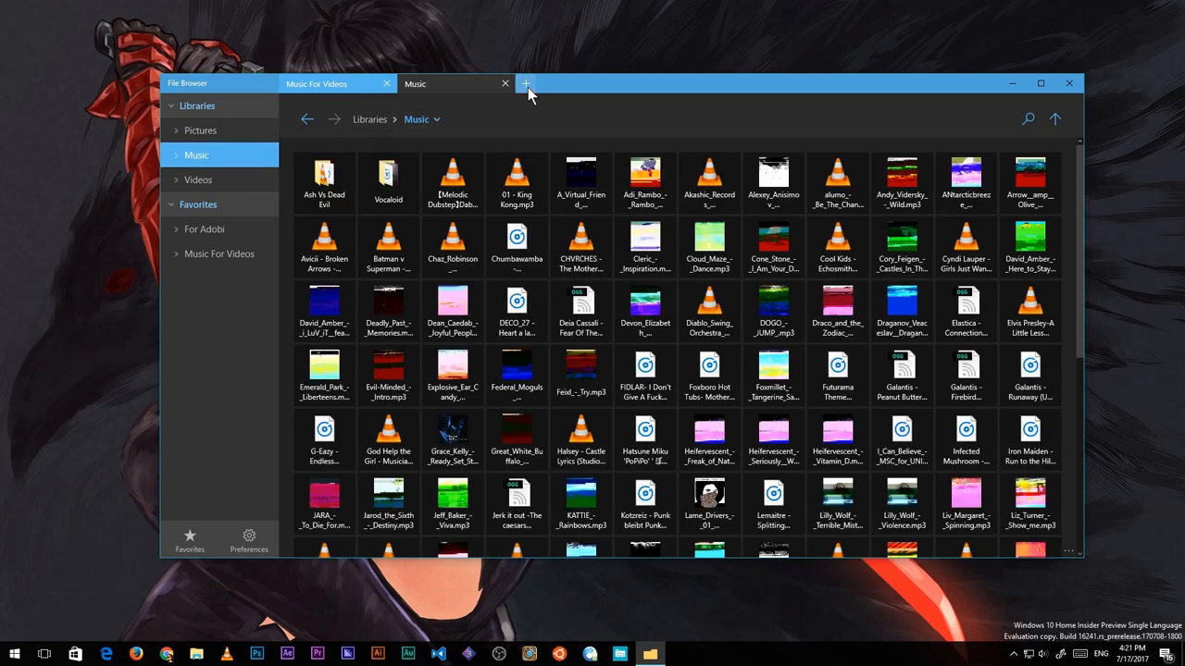
pyautogui.click(525, 83)
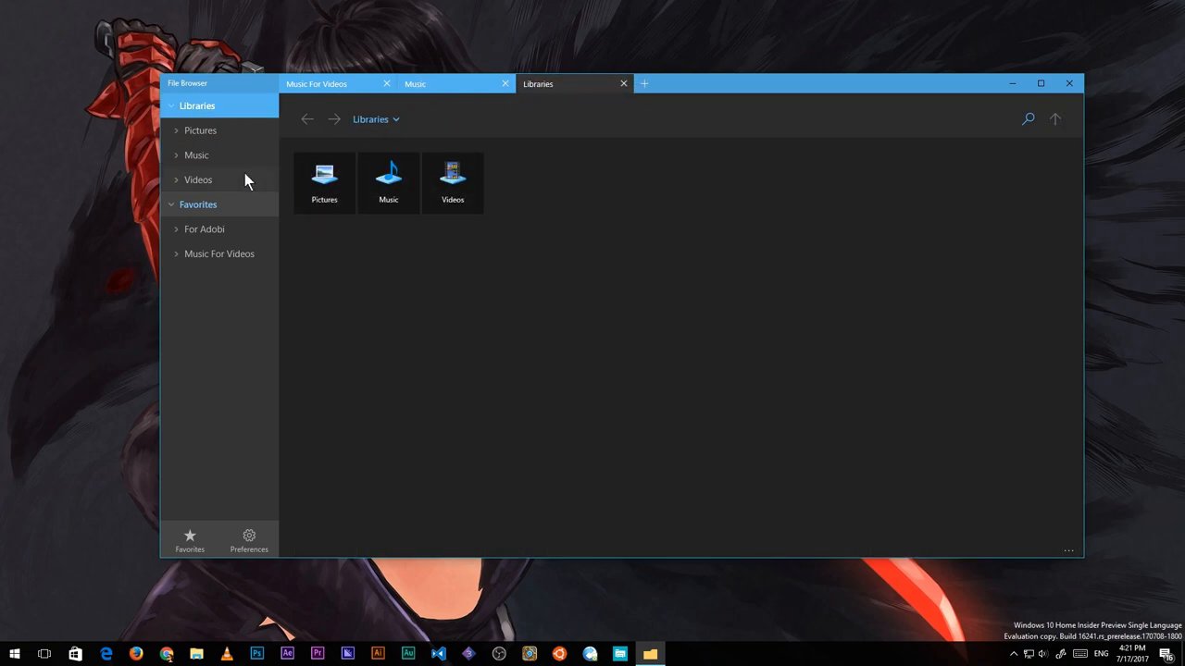
pyautogui.click(177, 129)
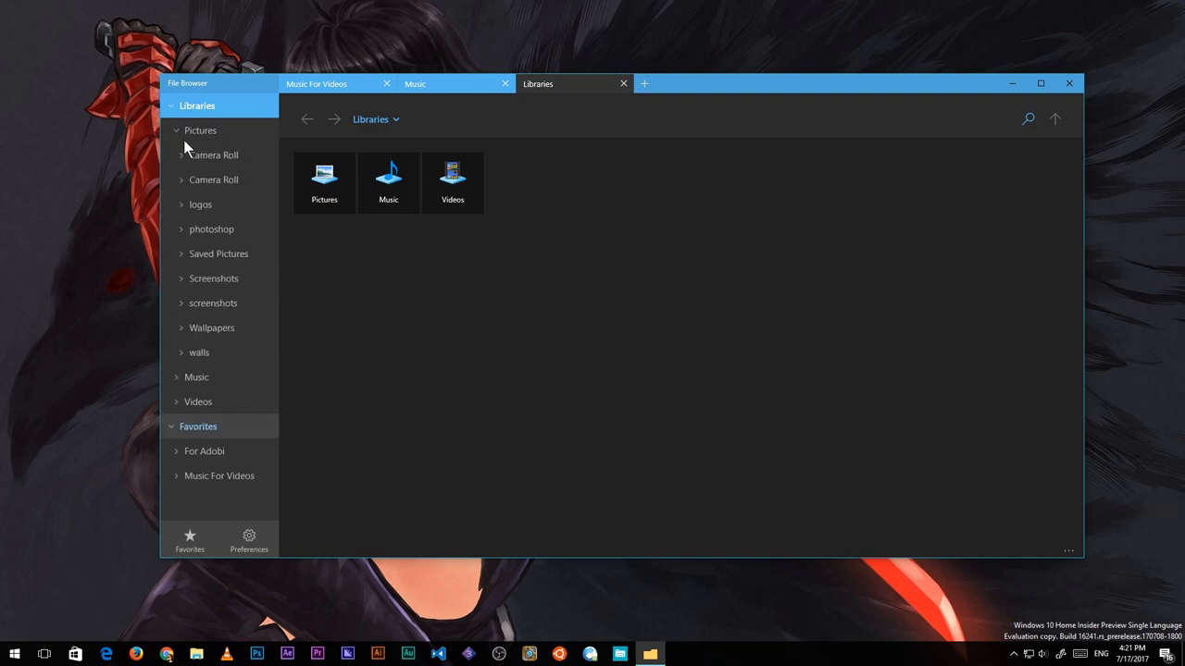
pyautogui.click(211, 327)
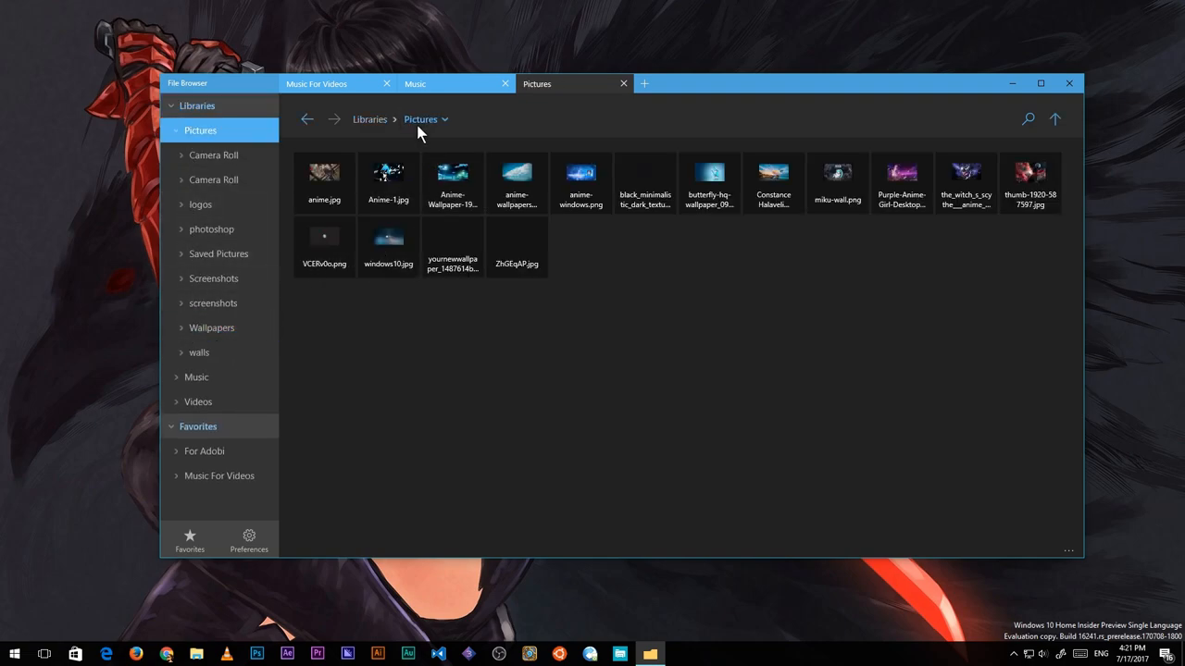
pyautogui.click(211, 327)
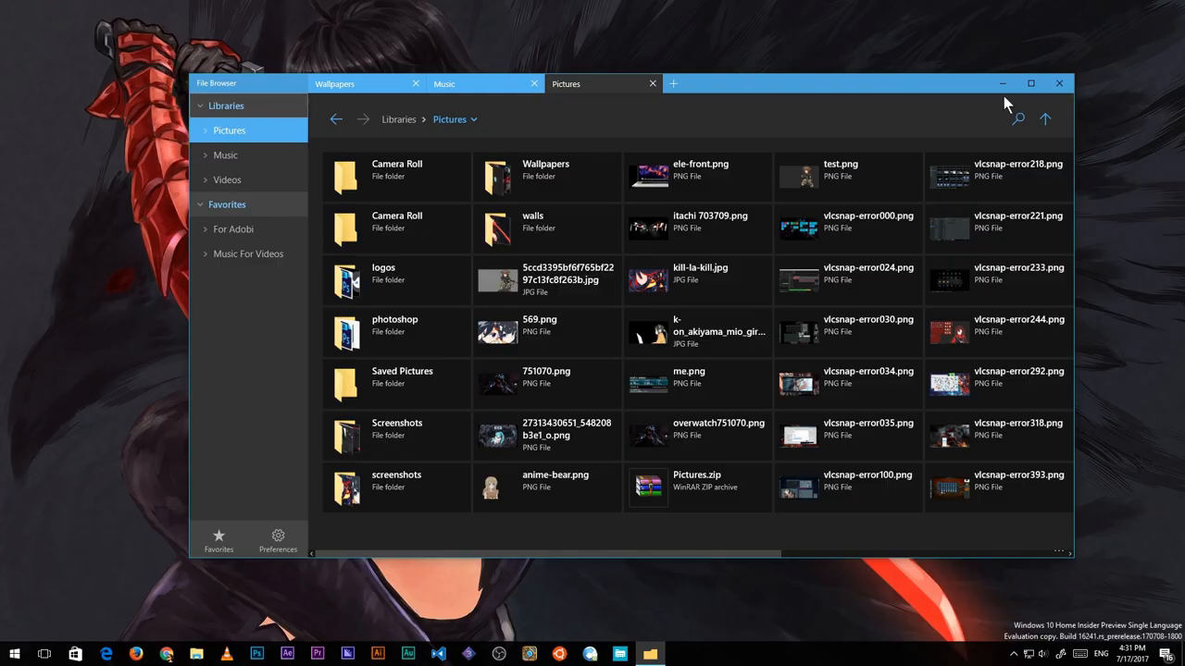
# Step: Maximize the window, restore it to a narrow width and return to the Pictures library
pyautogui.click(1033, 81)
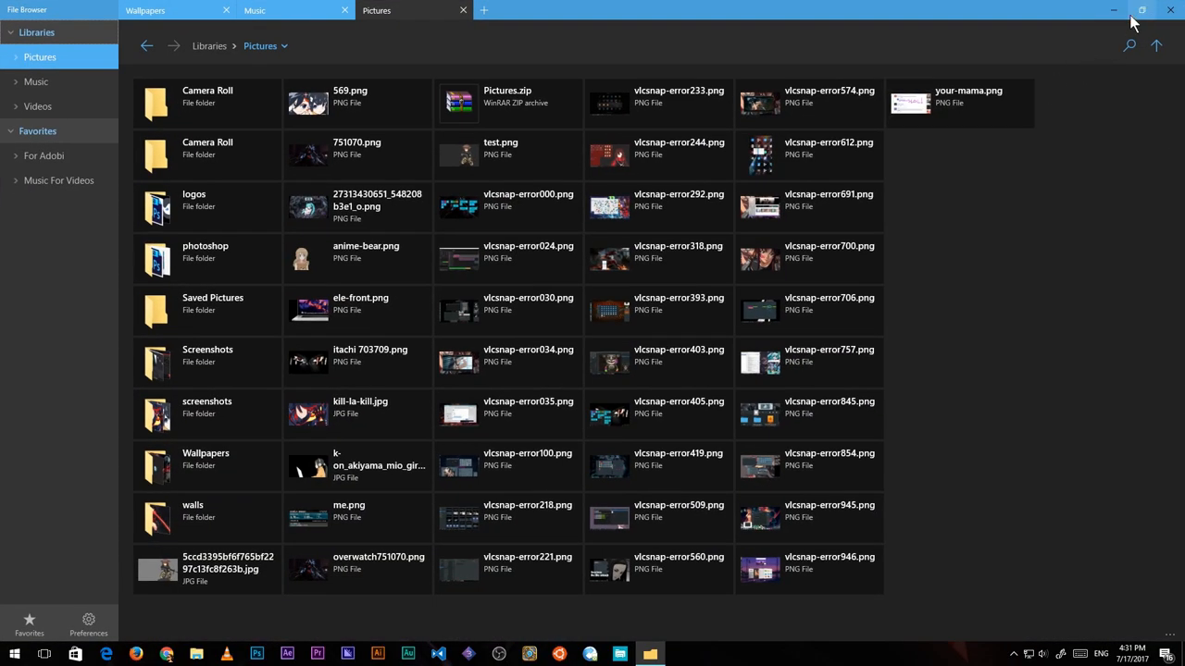
pyautogui.click(1136, 7)
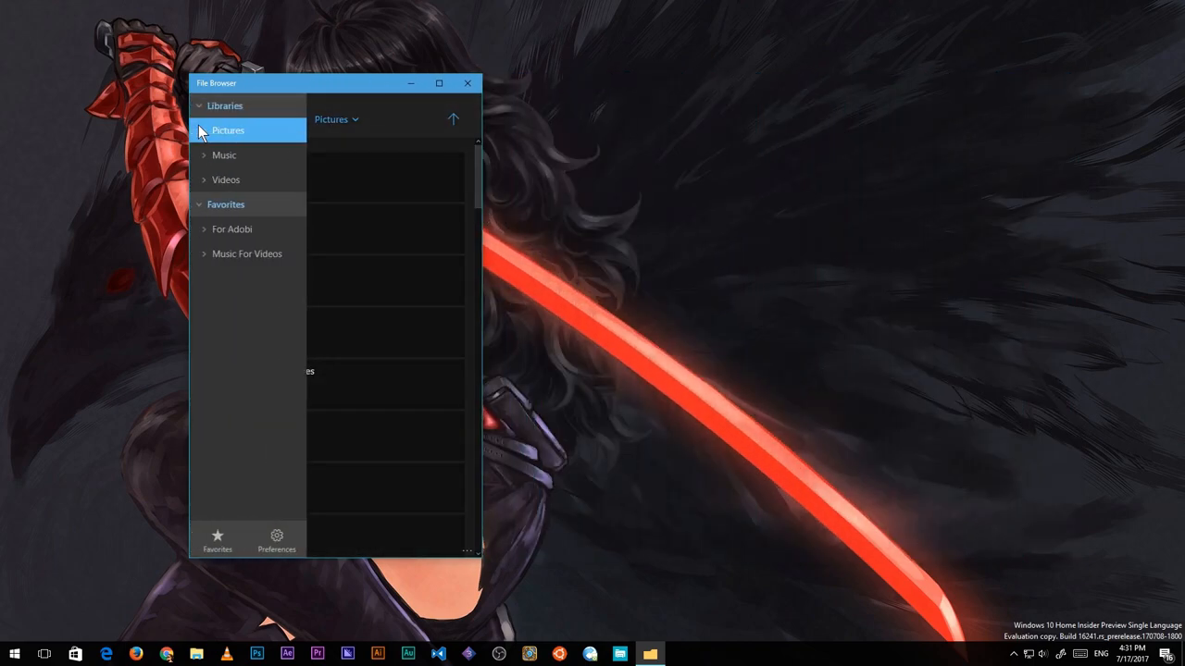
pyautogui.click(229, 130)
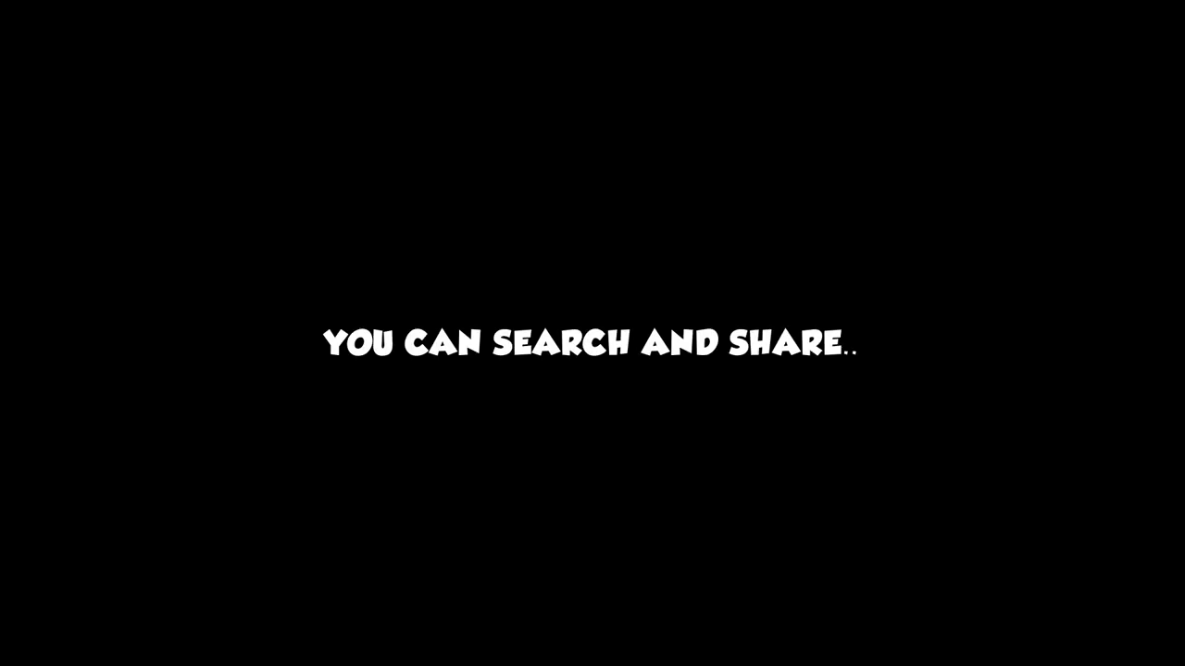
# Step: Filter Pictures by '569' and share the 569.png image
pyautogui.click(992, 122)
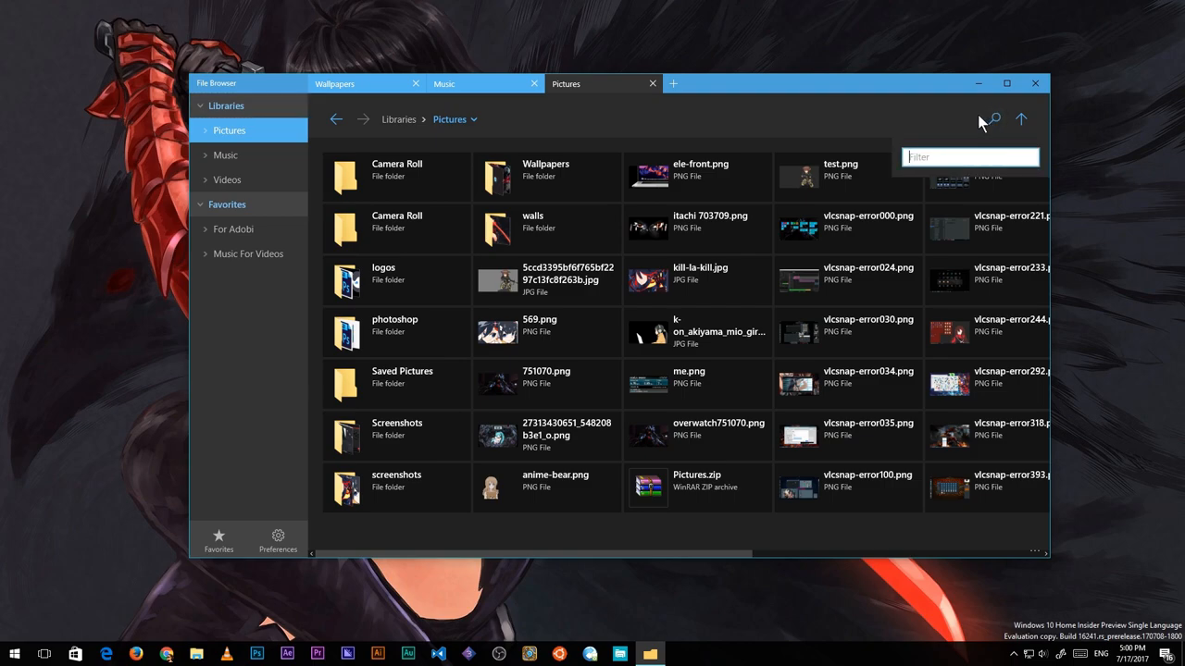
pyautogui.write('569')
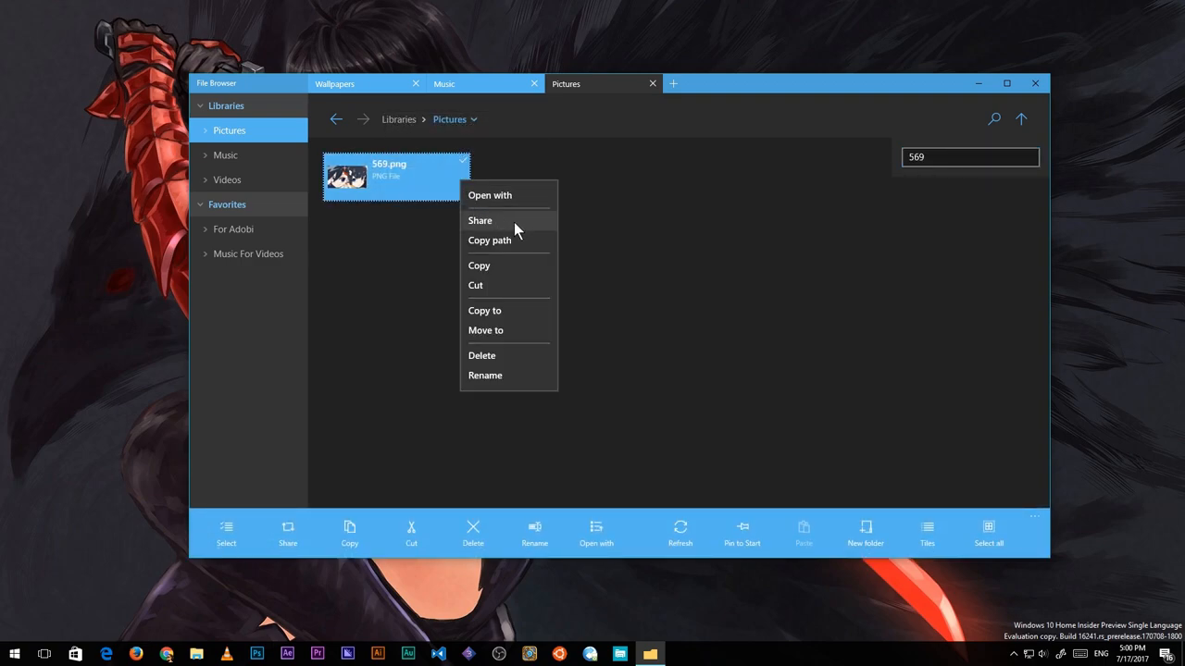
pyautogui.click(479, 220)
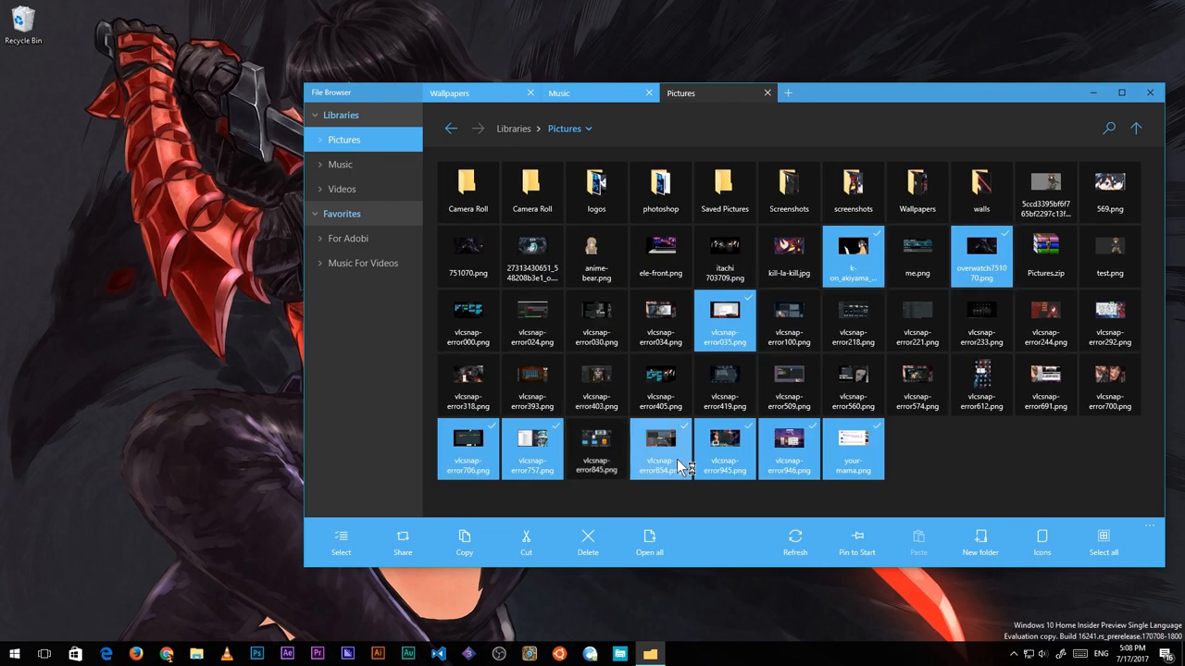
# Step: Drag the selected Pictures images onto the desktop to copy them there
pyautogui.moveTo(660, 450); pyautogui.dragTo(355, 305)
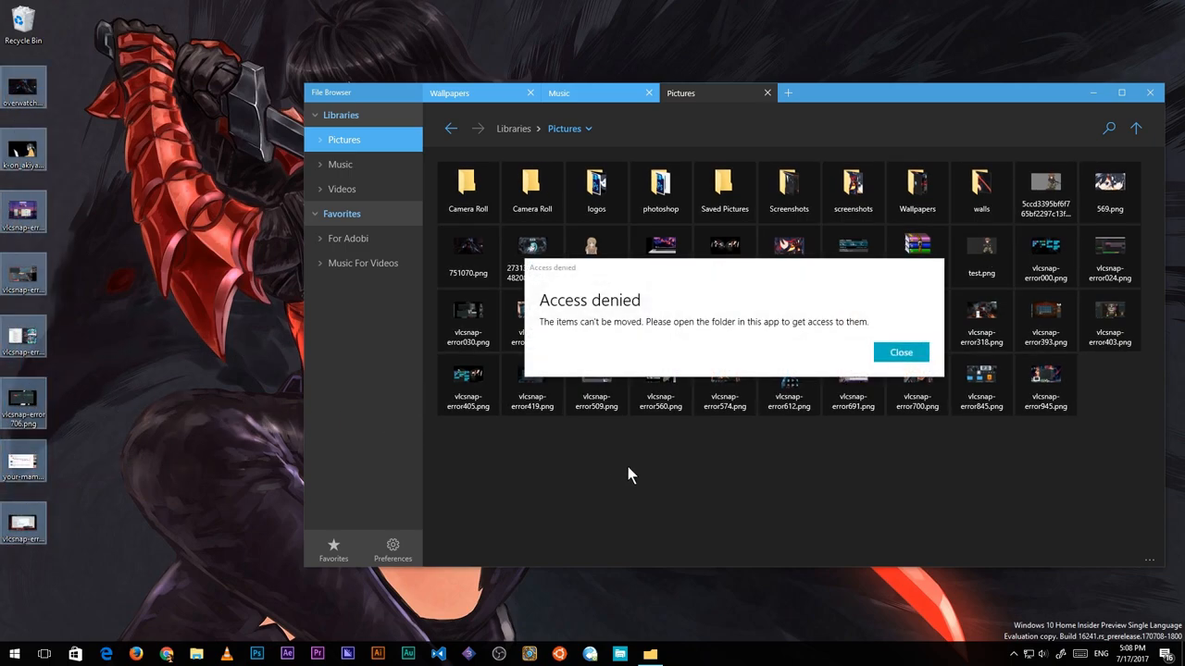
pyautogui.moveTo(796, 337)
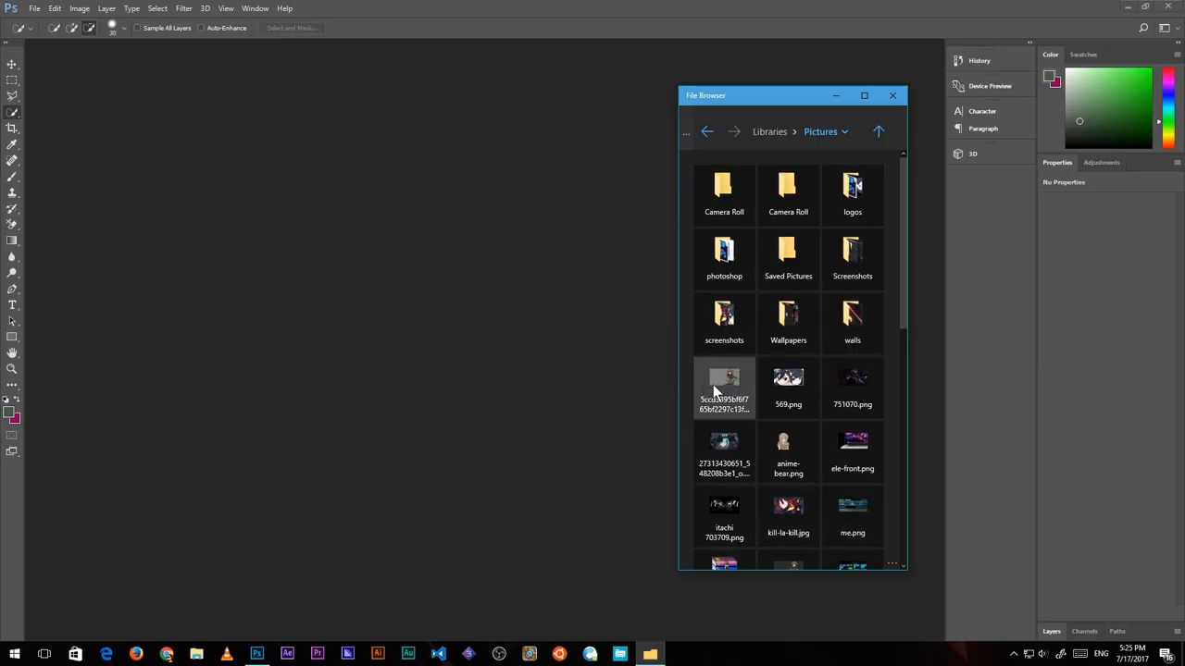
# Step: Drag the image with the long numeric name from File Browser into the Photoshop canvas
pyautogui.click(724, 444)
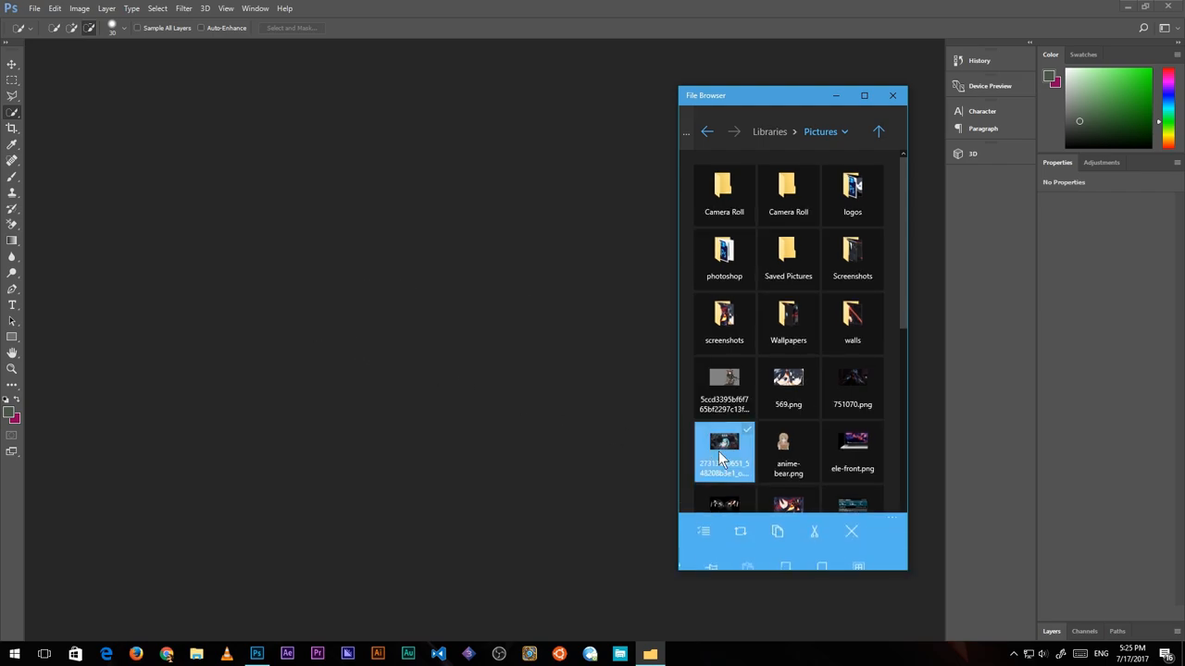
pyautogui.moveTo(724, 449); pyautogui.dragTo(398, 352)
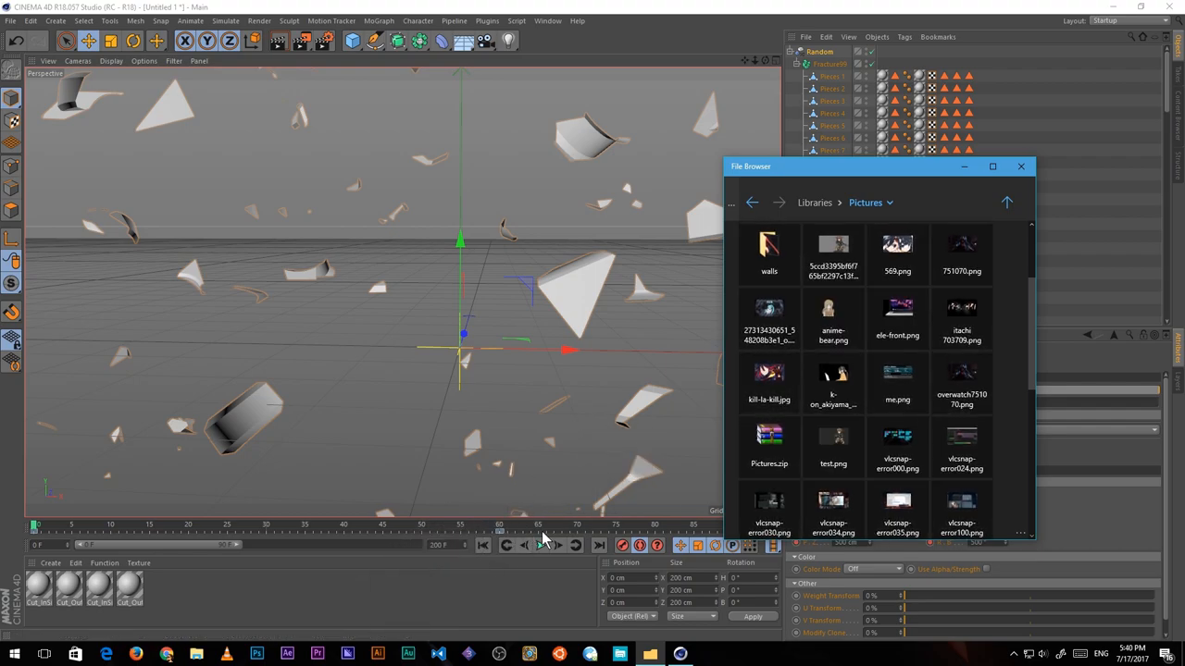
pyautogui.click(541, 546)
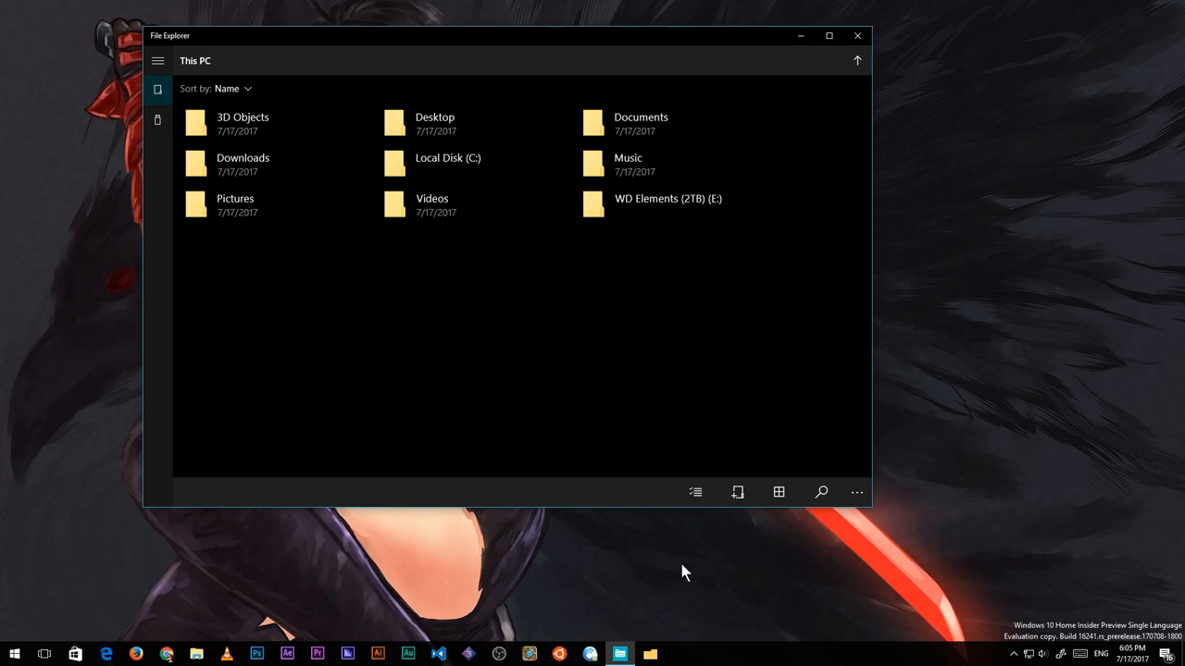
pyautogui.moveTo(777, 492)
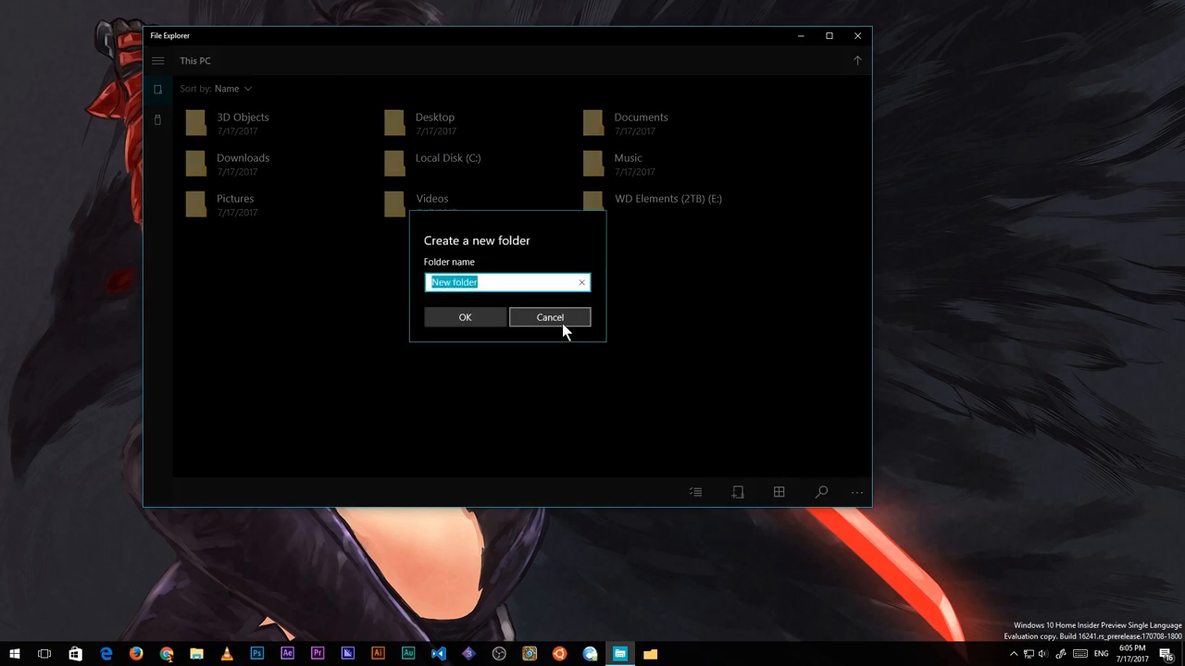
pyautogui.click(549, 317)
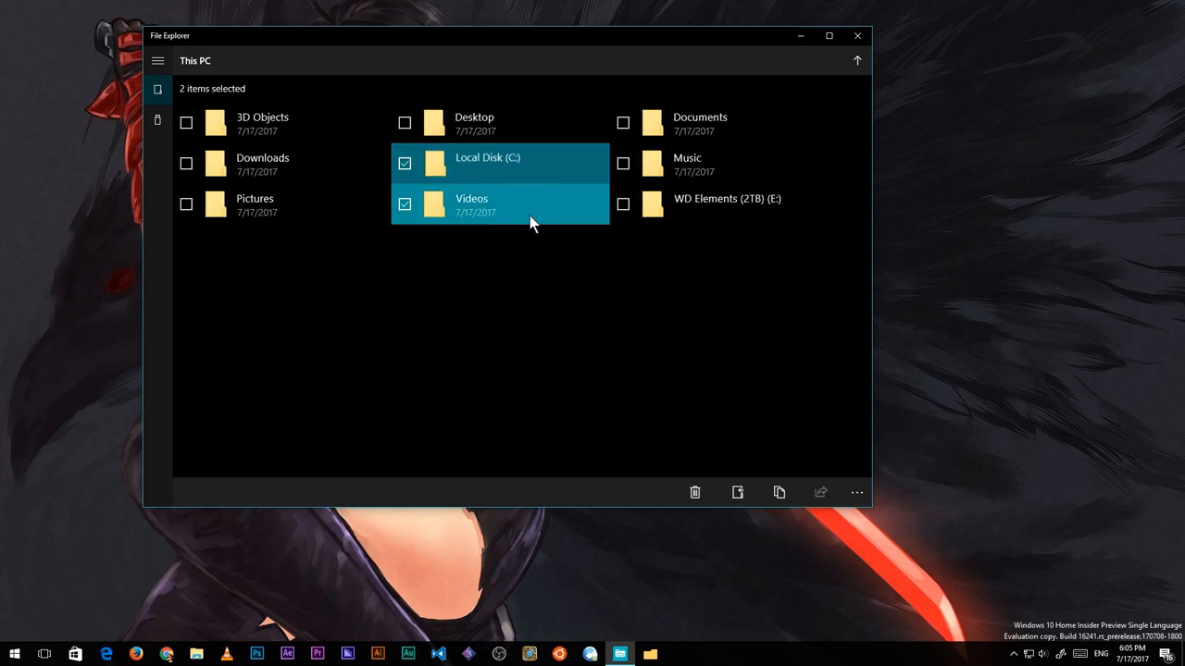
pyautogui.click(855, 492)
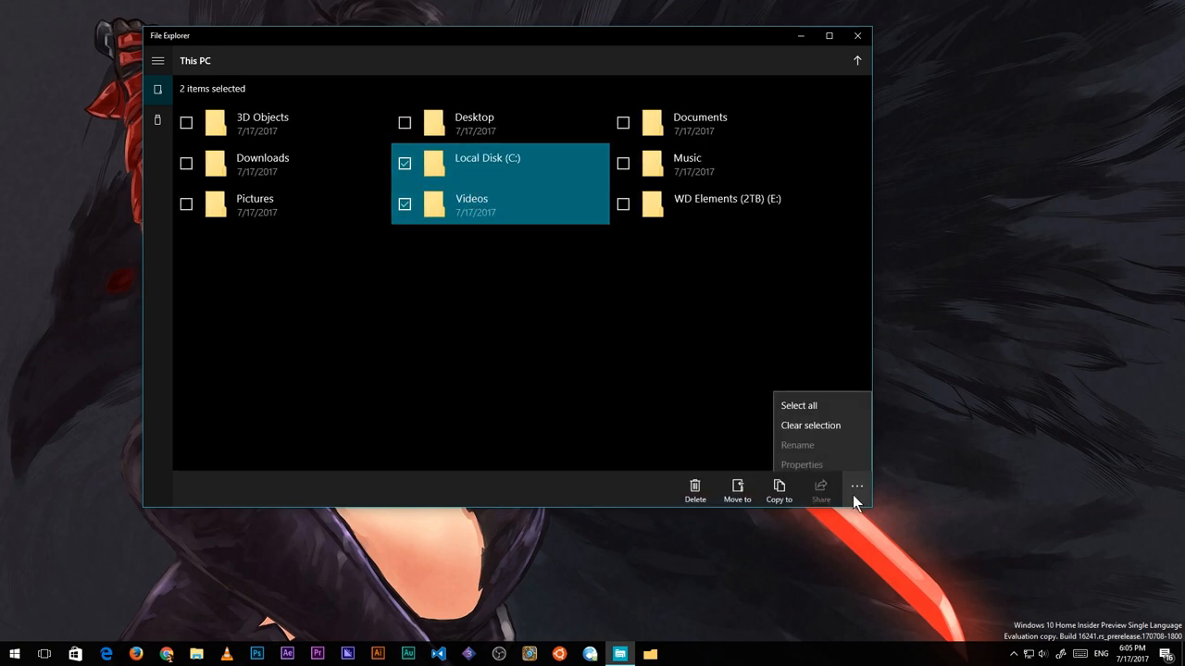
pyautogui.click(811, 424)
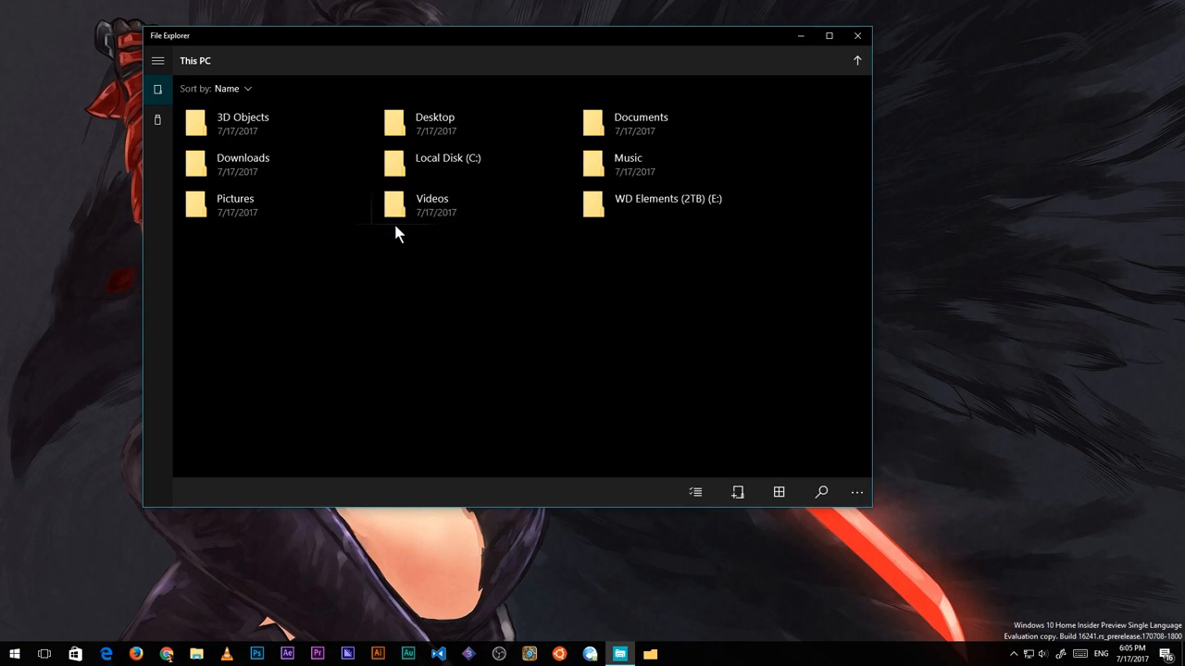